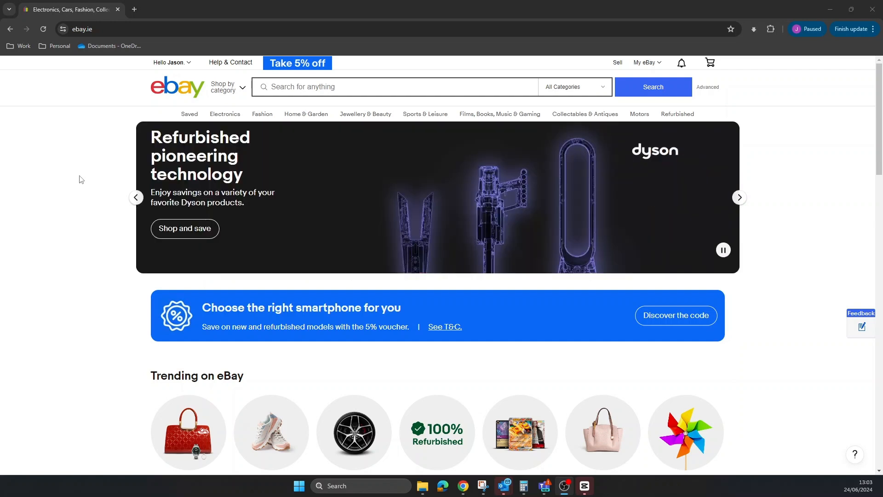
pyautogui.moveTo(73, 114)
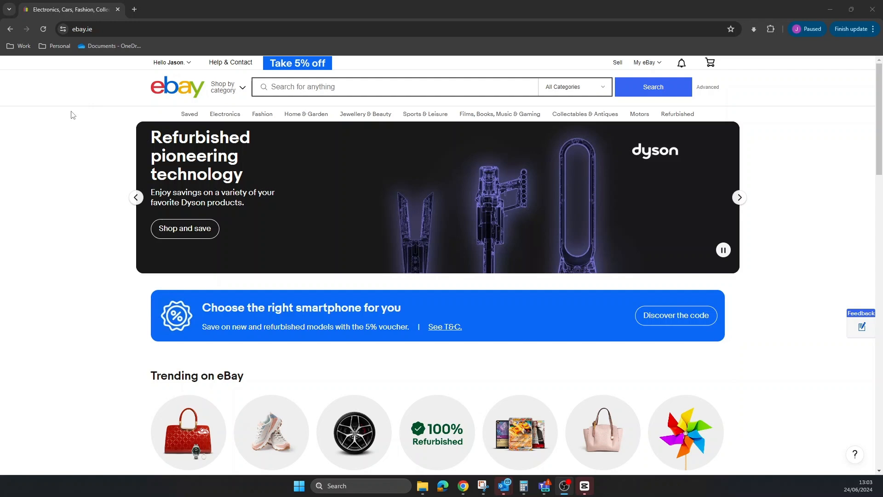
# Step: Go from the eBay home page to the store's Seller Hub Overview
pyautogui.click(646, 63)
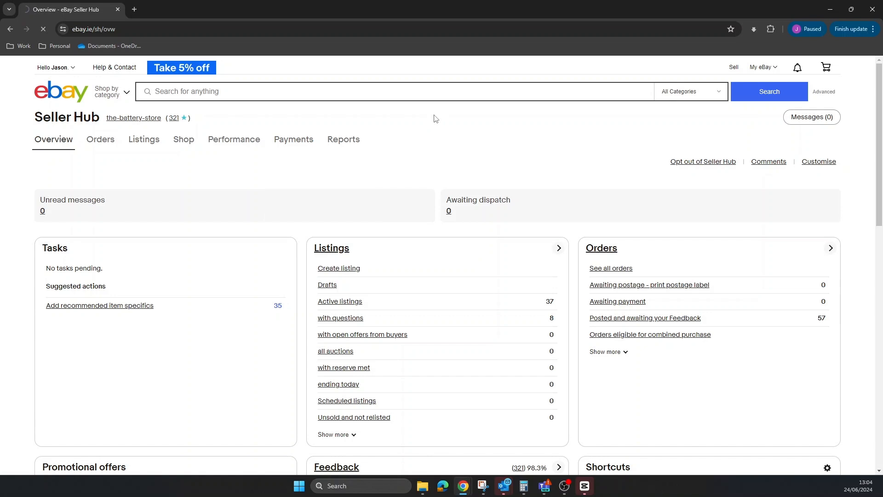
pyautogui.moveTo(420, 129)
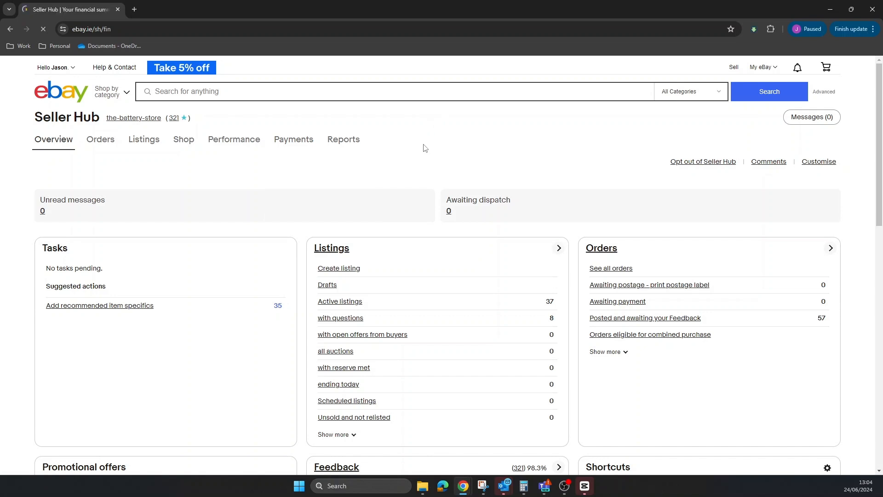
# Step: Show the Payments page and choose Create report for Transaction reports
pyautogui.click(294, 140)
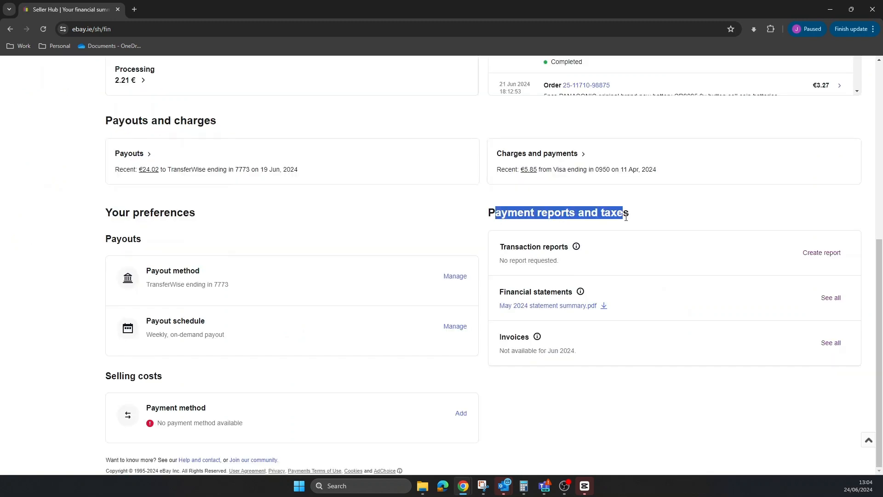
pyautogui.moveTo(509, 258)
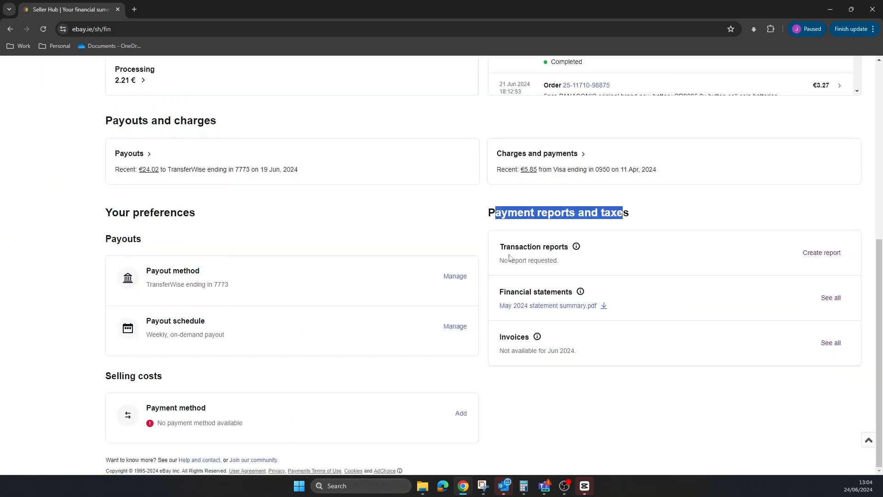
pyautogui.moveTo(540, 265)
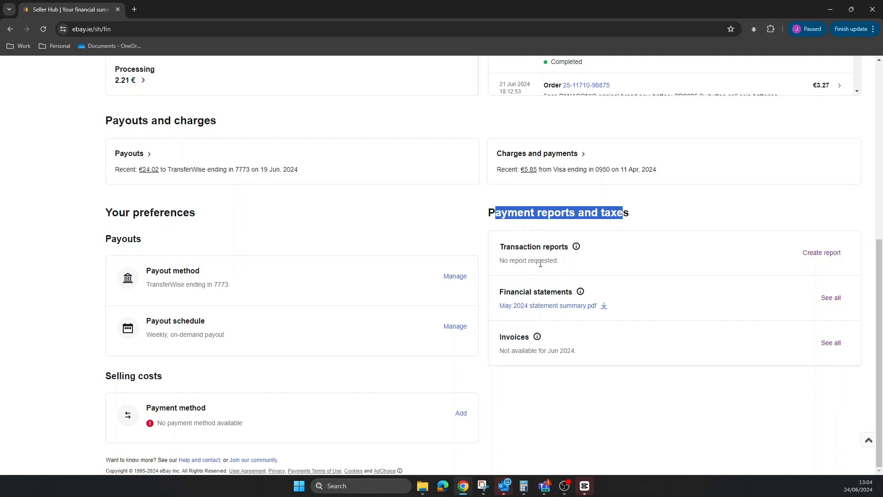
pyautogui.moveTo(575, 248)
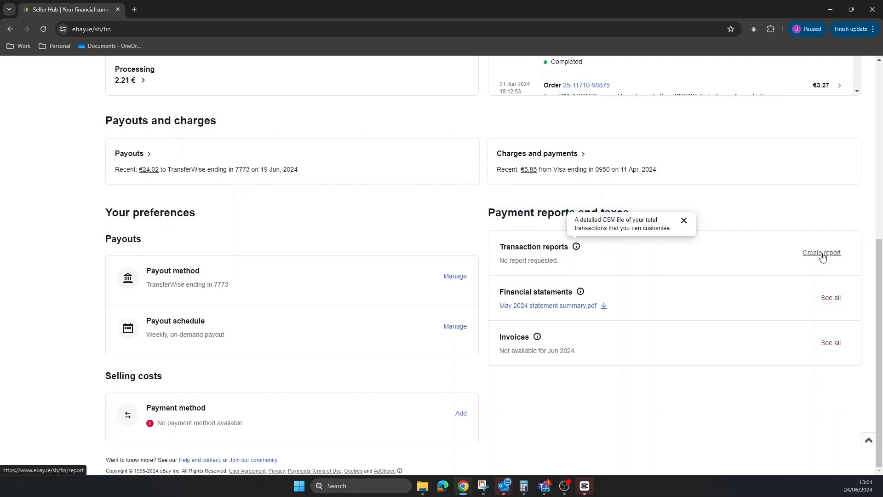
pyautogui.click(821, 252)
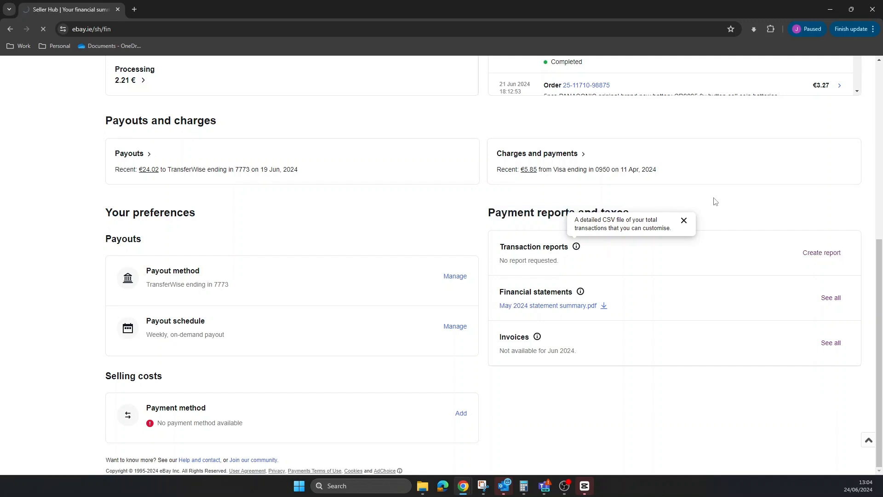
# Step: Review the All statuses and Transaction types filters, keep them, and bring up the Start date calendar
pyautogui.click(821, 253)
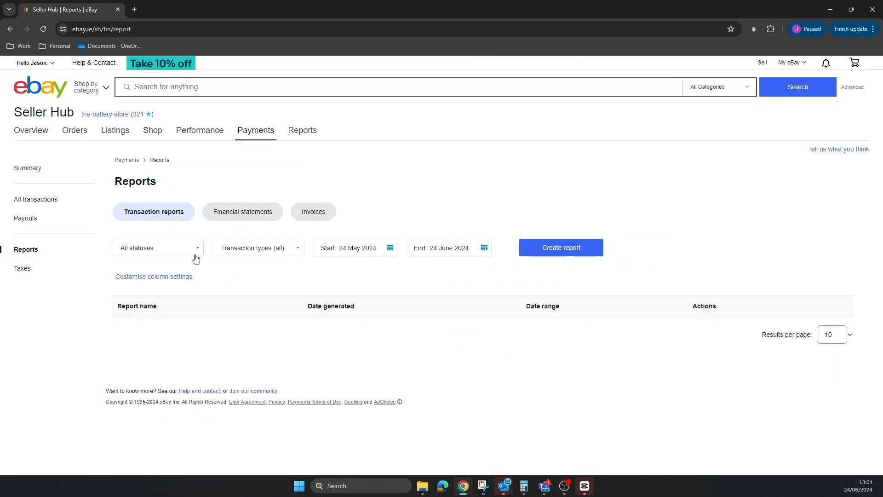
pyautogui.click(158, 248)
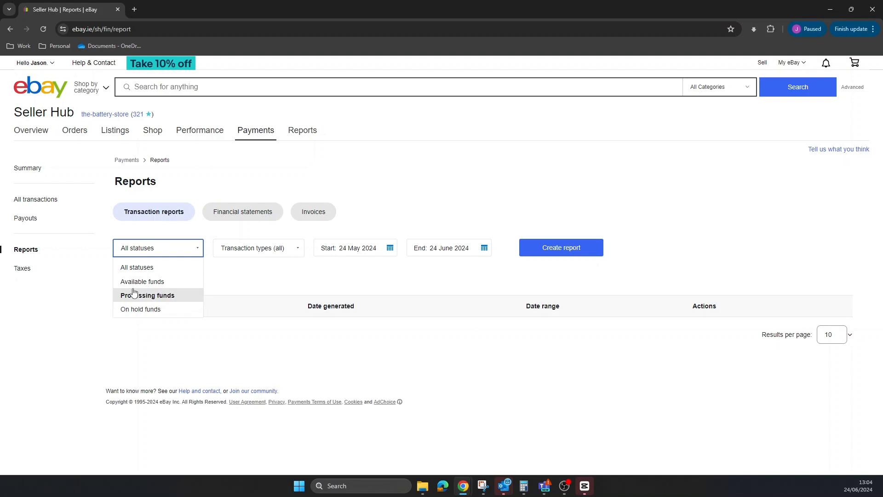
pyautogui.moveTo(158, 309)
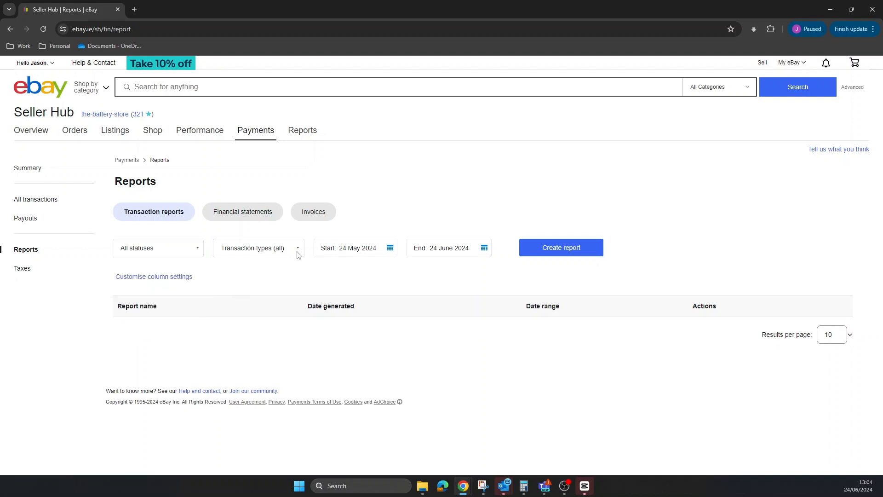
pyautogui.click(258, 248)
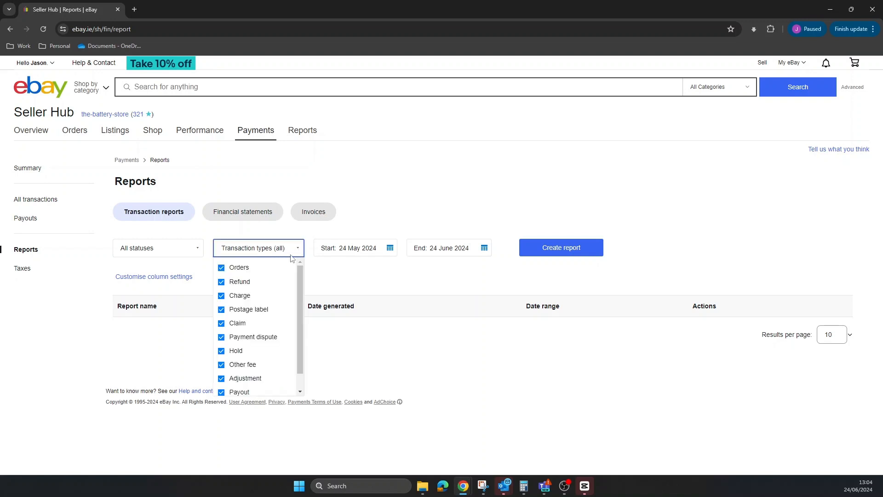
pyautogui.scroll(-3)
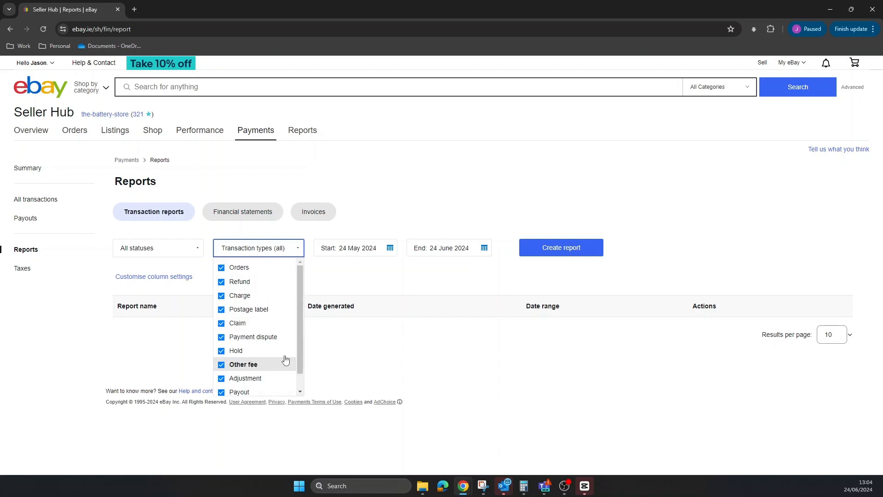
pyautogui.scroll(-3)
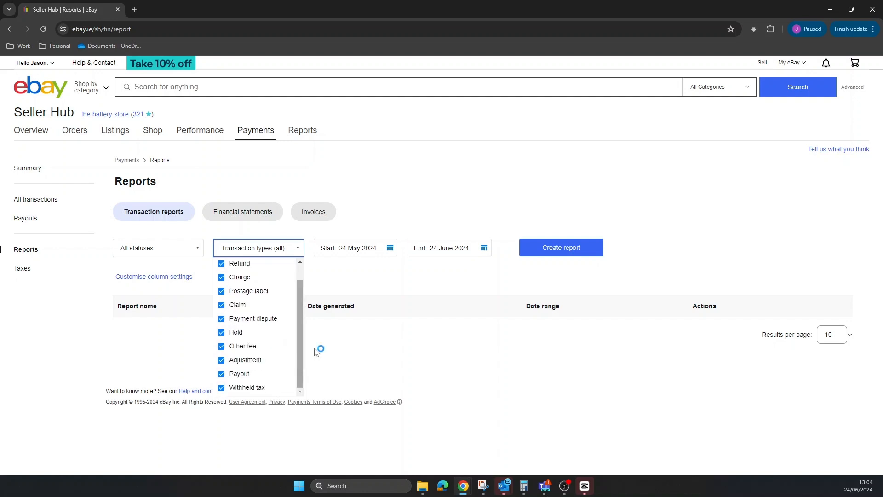
pyautogui.click(444, 283)
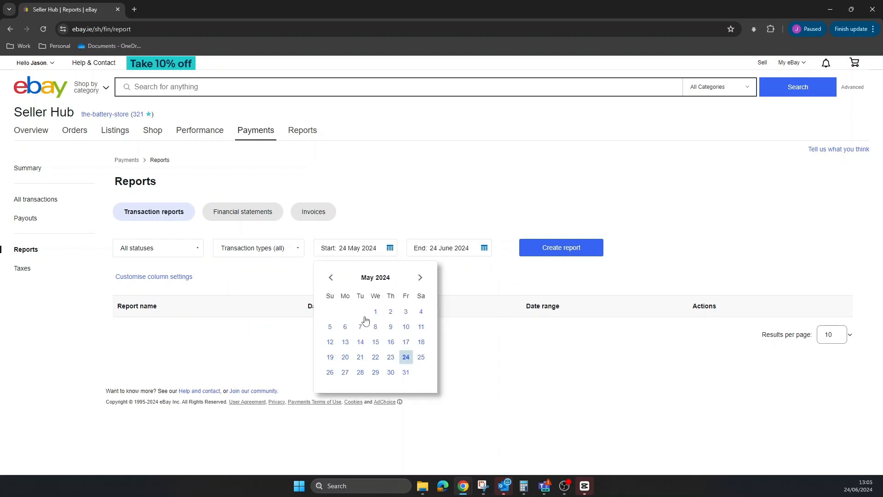
# Step: Set the report start date to 1 May 2024 and the end date to 31 May 2024
pyautogui.click(375, 310)
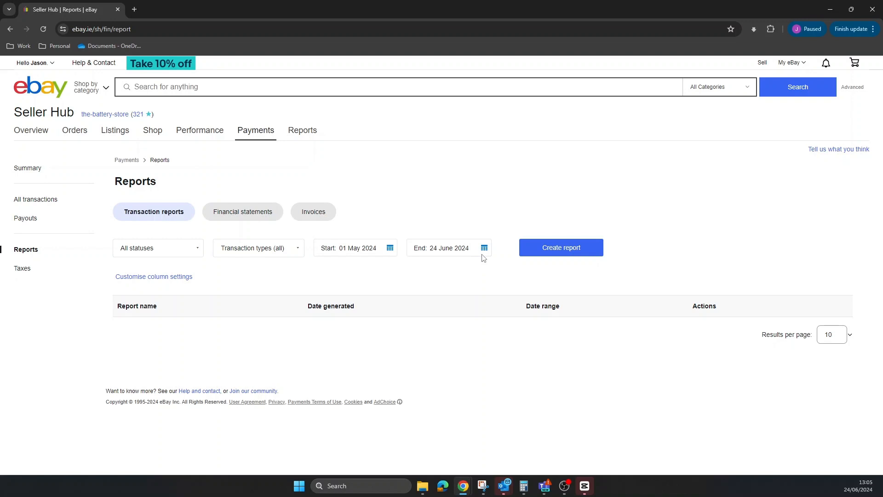
pyautogui.click(484, 247)
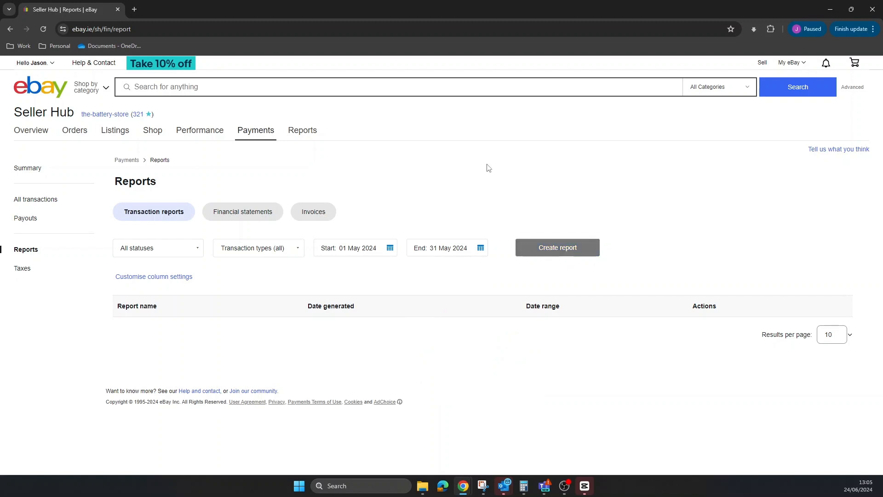
pyautogui.moveTo(477, 171)
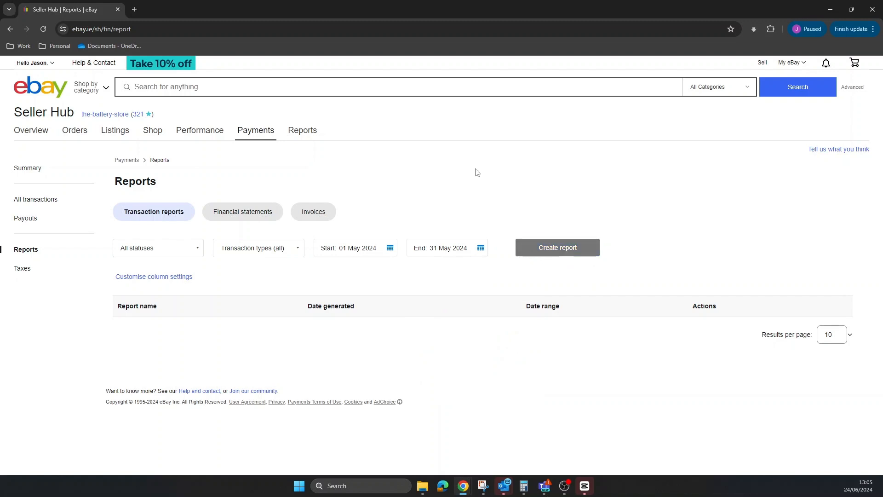
# Step: Create the 01–31 May 2024 transaction report, now listed as In progress
pyautogui.click(558, 248)
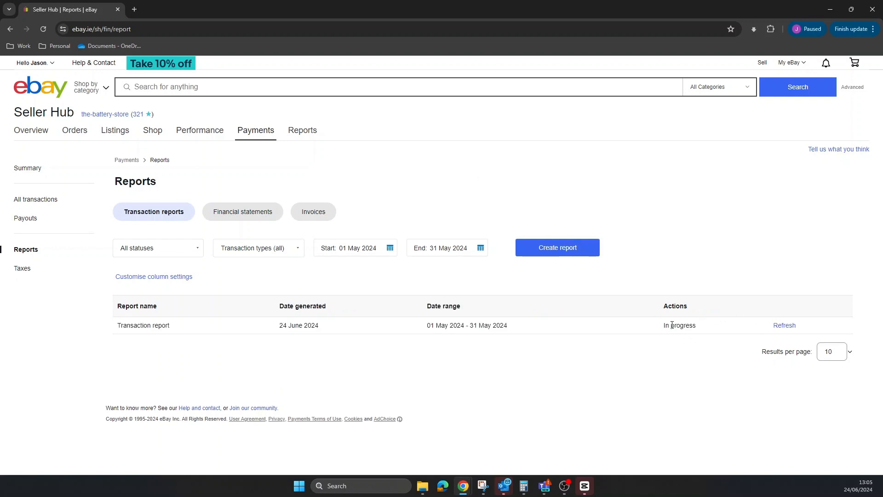
pyautogui.moveTo(787, 327)
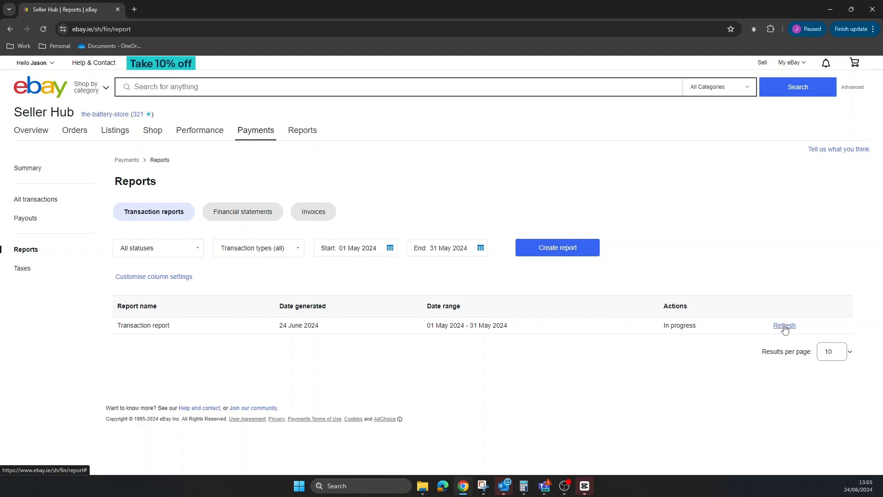
pyautogui.moveTo(141, 123)
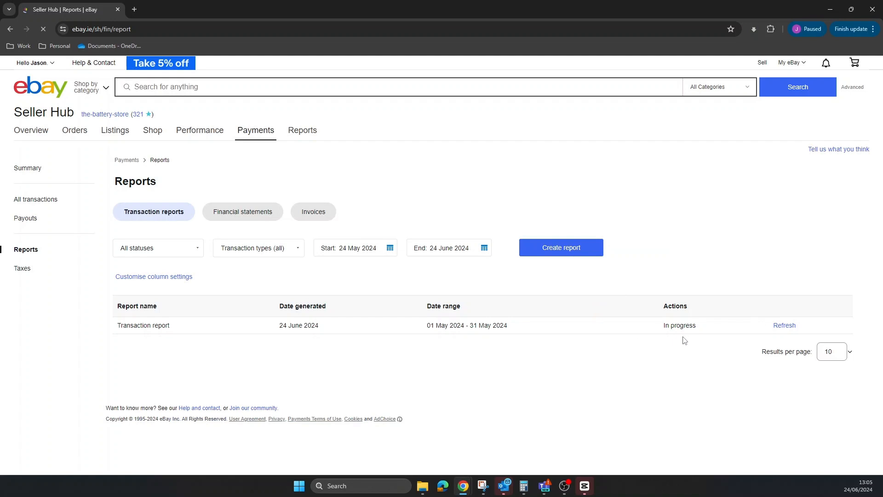
pyautogui.moveTo(644, 341)
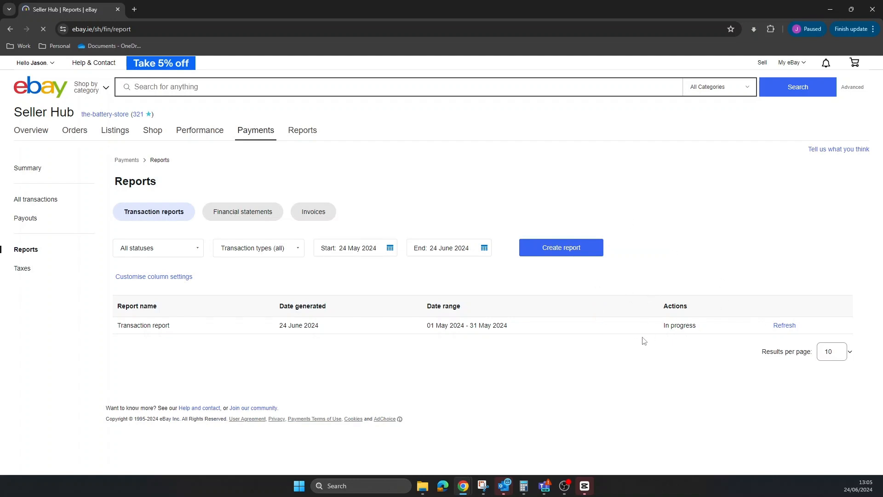
pyautogui.moveTo(682, 344)
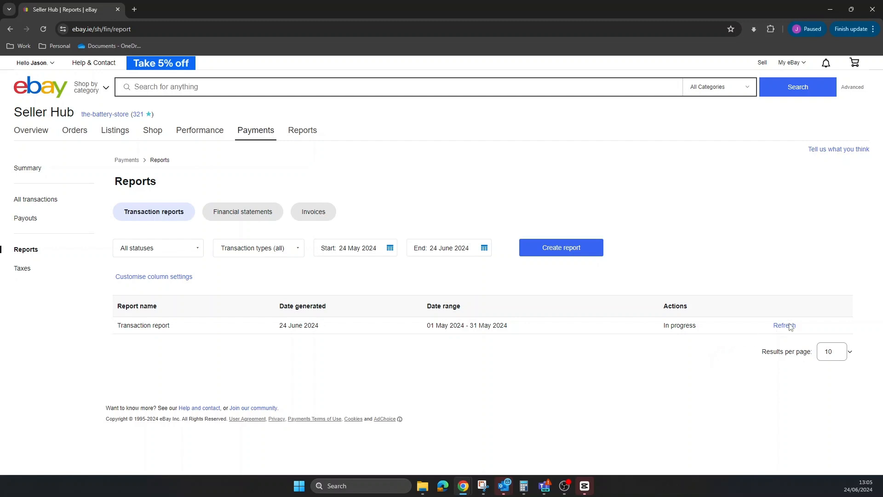
pyautogui.moveTo(785, 327)
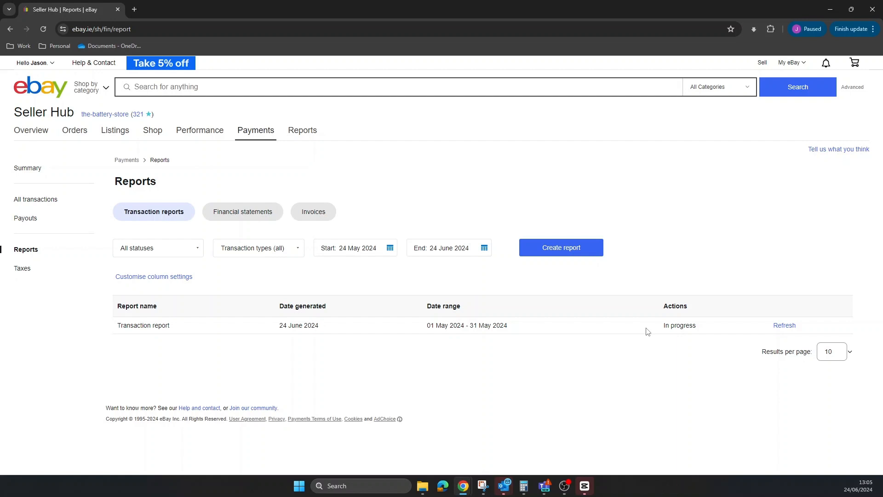
pyautogui.moveTo(776, 338)
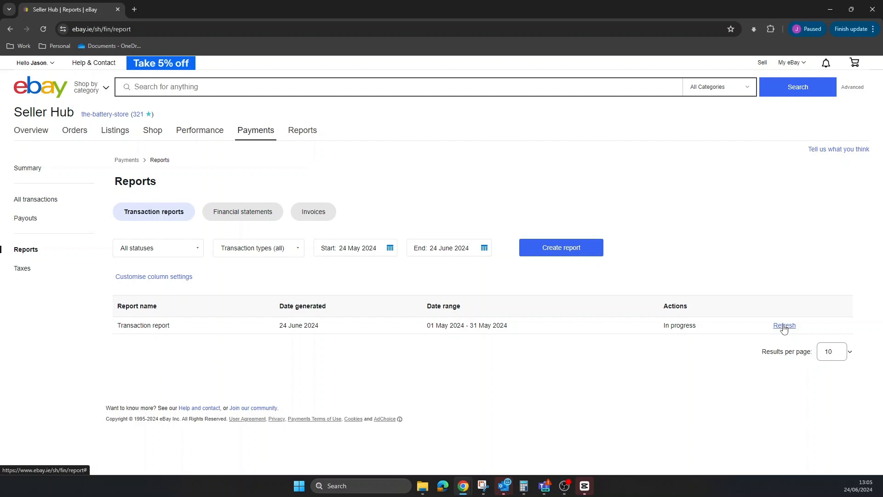
pyautogui.moveTo(719, 287)
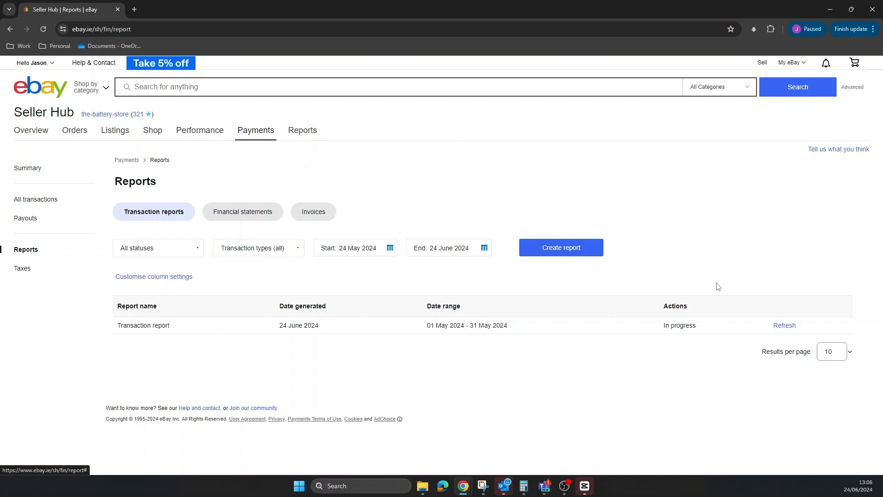